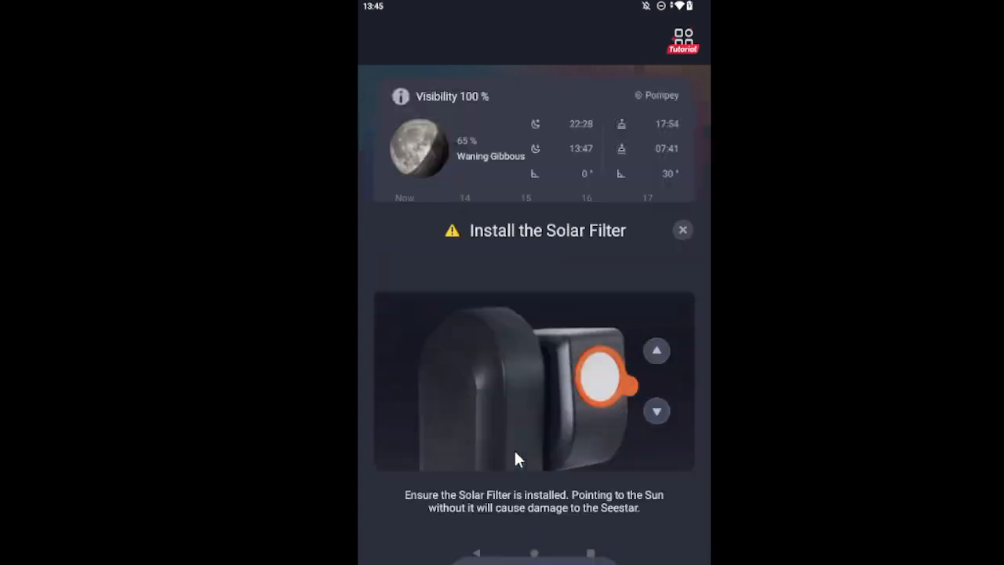
Acknowledge the solar filter warning so Go-to Sun can point the telescope.
click(682, 230)
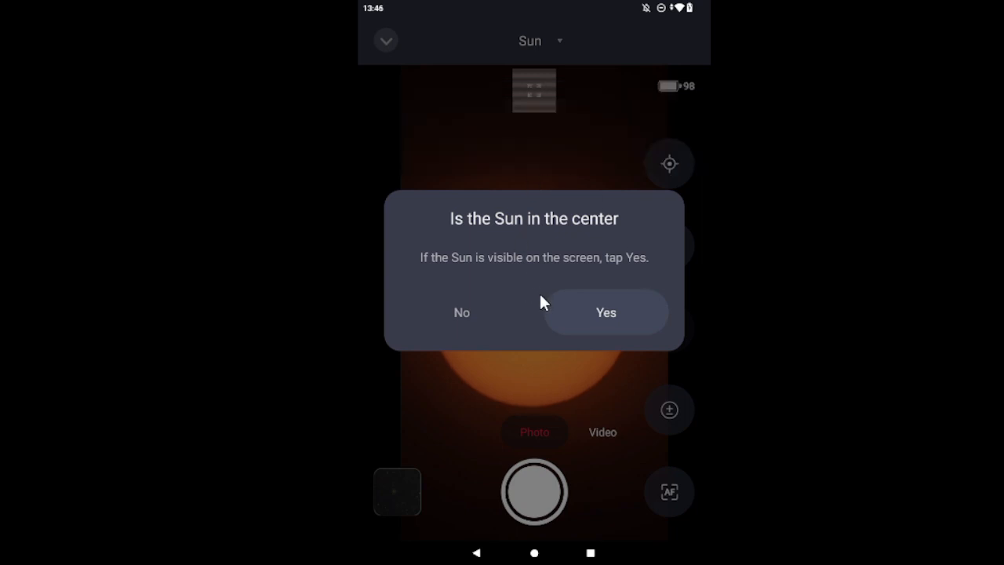
Confirm the Sun is centred, dismiss Sync succeeded, and autofocus on the solar disc.
click(606, 312)
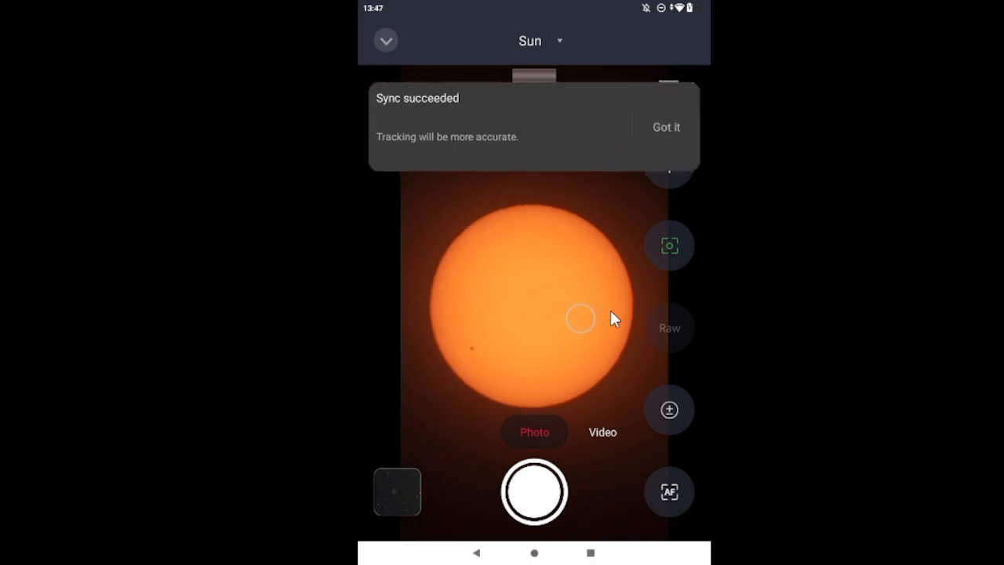
click(666, 128)
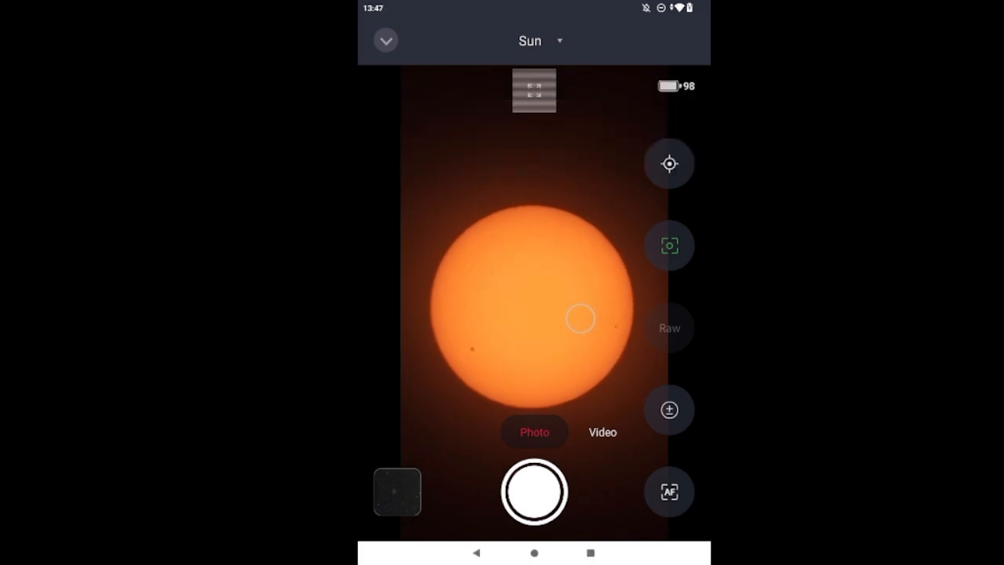
mouse_move(611, 513)
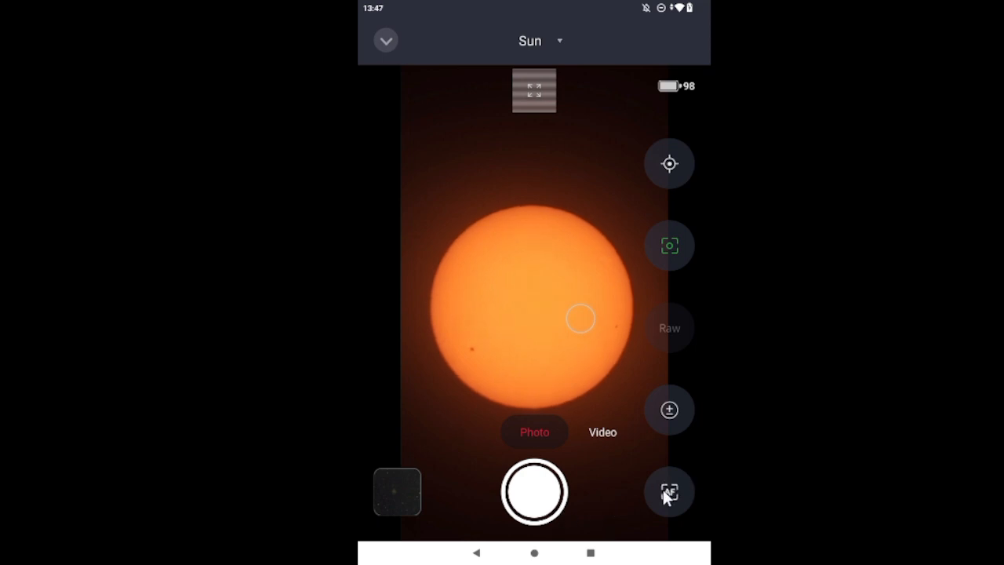
click(669, 492)
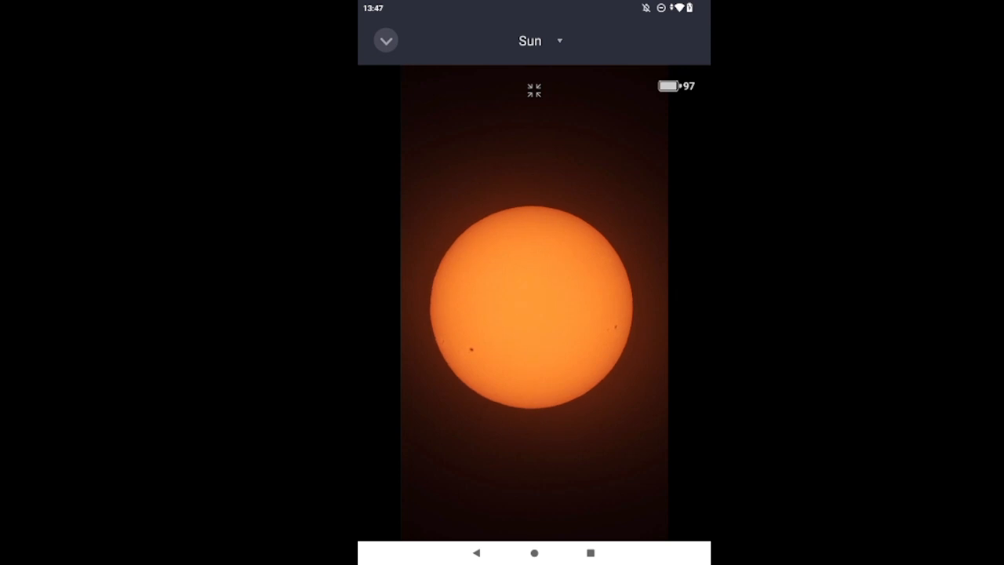
Restore the camera controls and select Video mode.
click(534, 89)
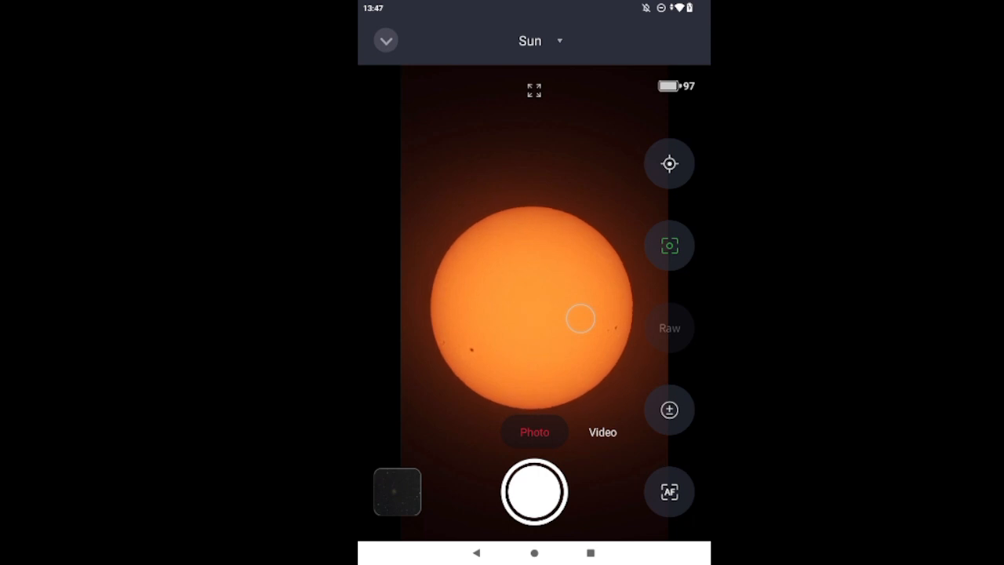
mouse_move(610, 445)
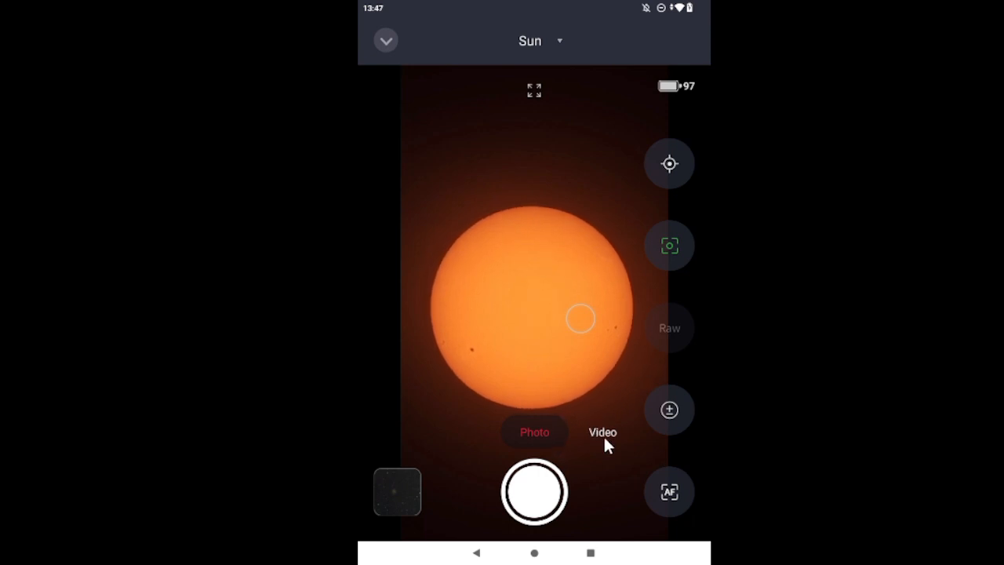
click(603, 432)
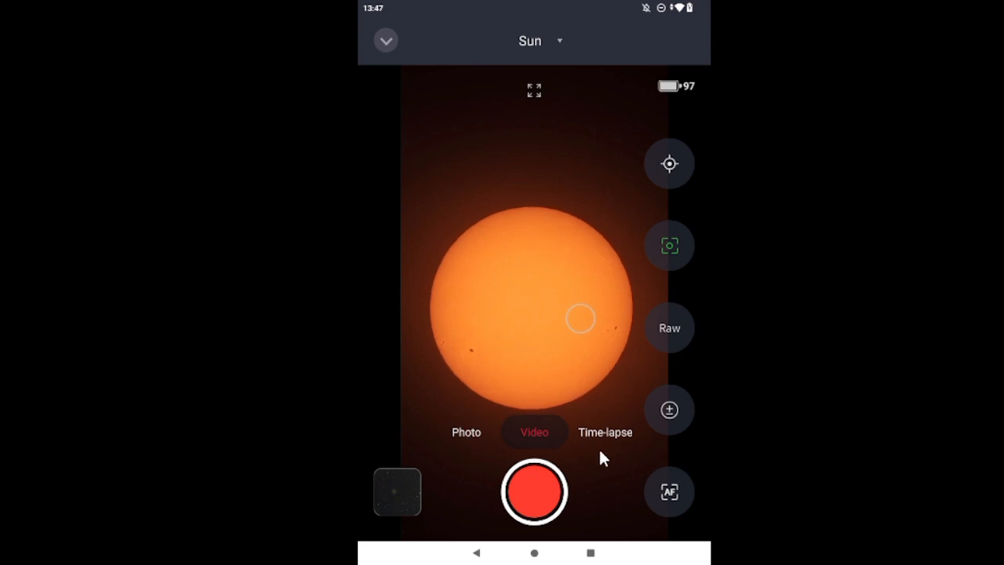
mouse_move(534, 495)
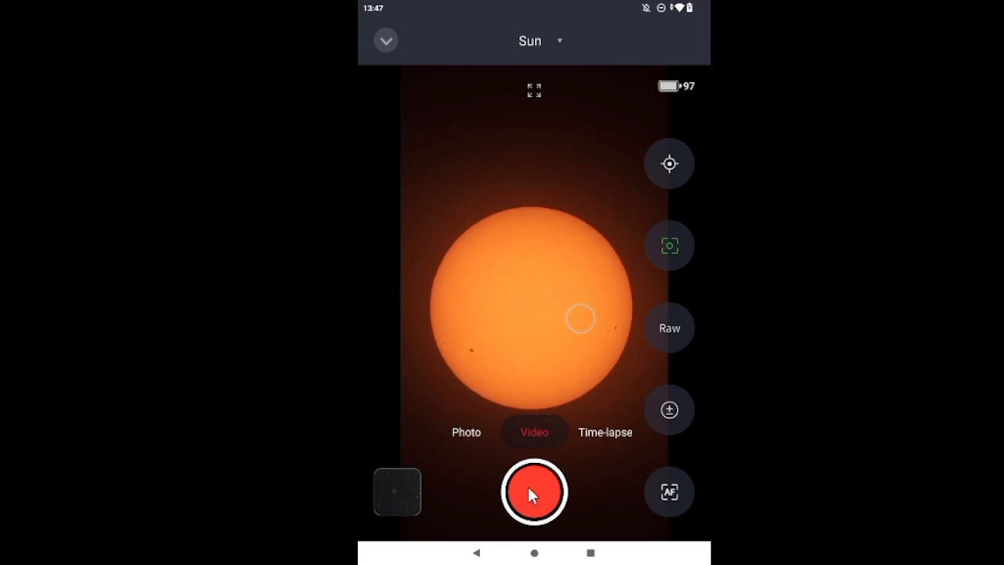
Record about 30 seconds of MP4 video of the Sun, then stop.
click(534, 492)
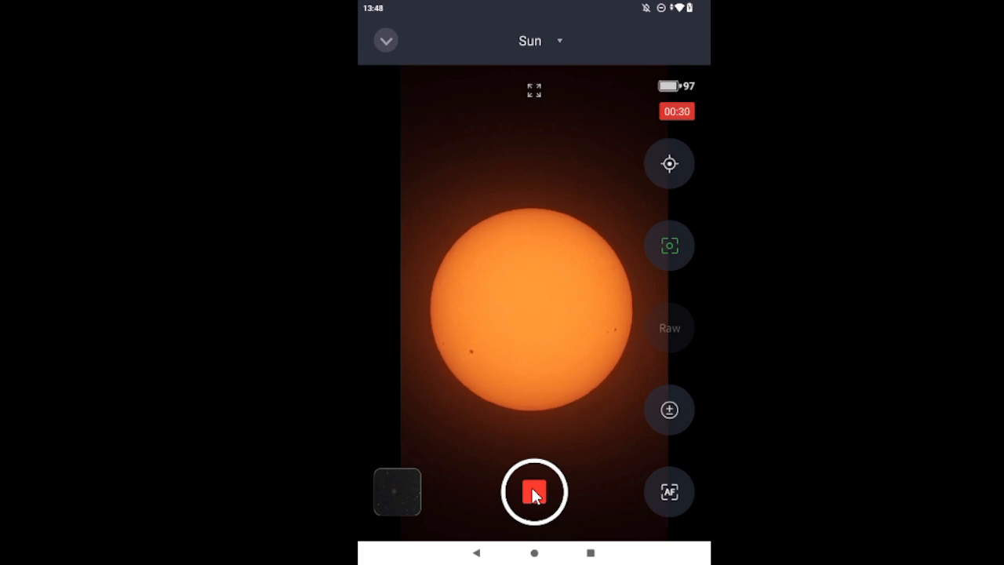
click(534, 492)
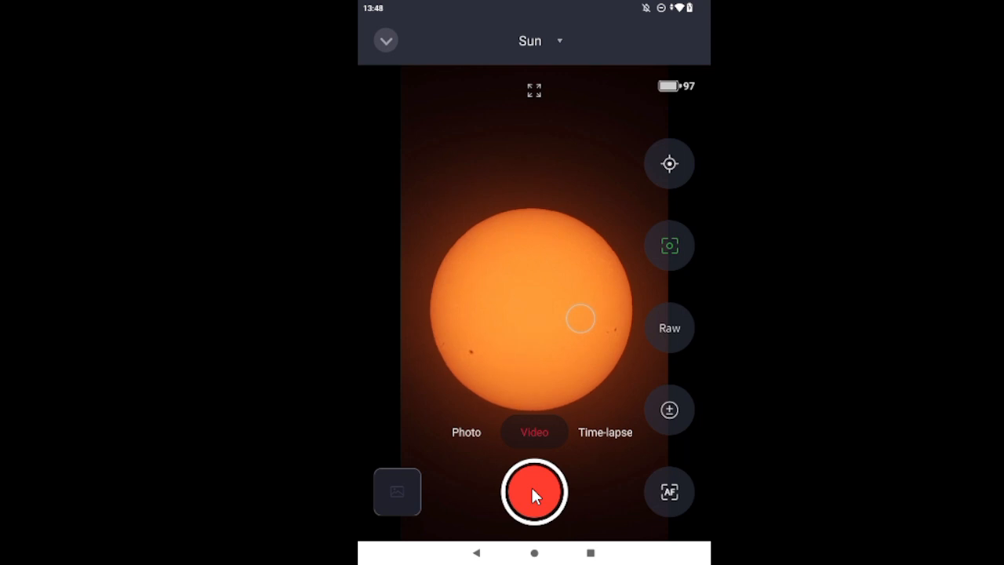
Enable Raw capture and start recording a raw solar video.
click(534, 491)
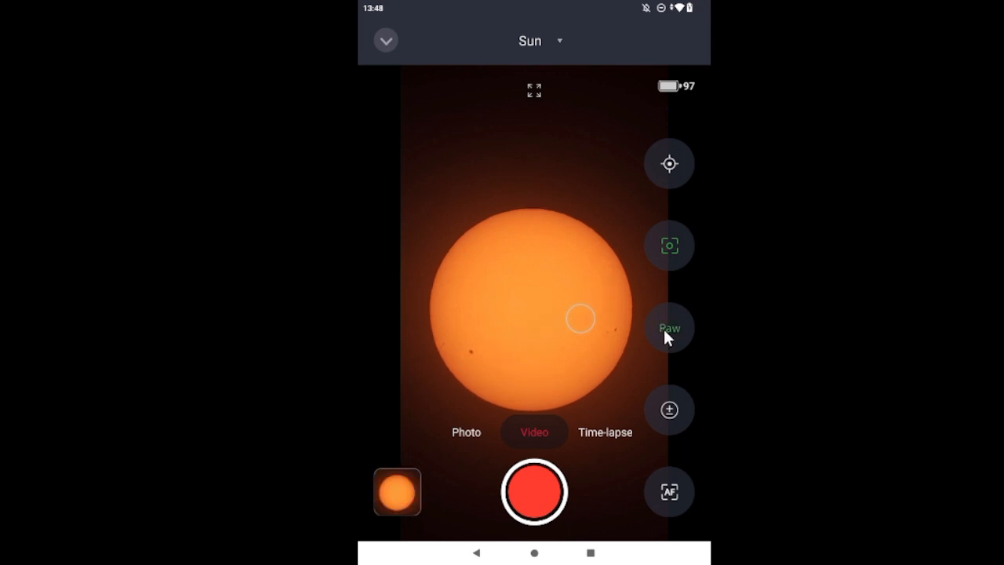
mouse_move(547, 445)
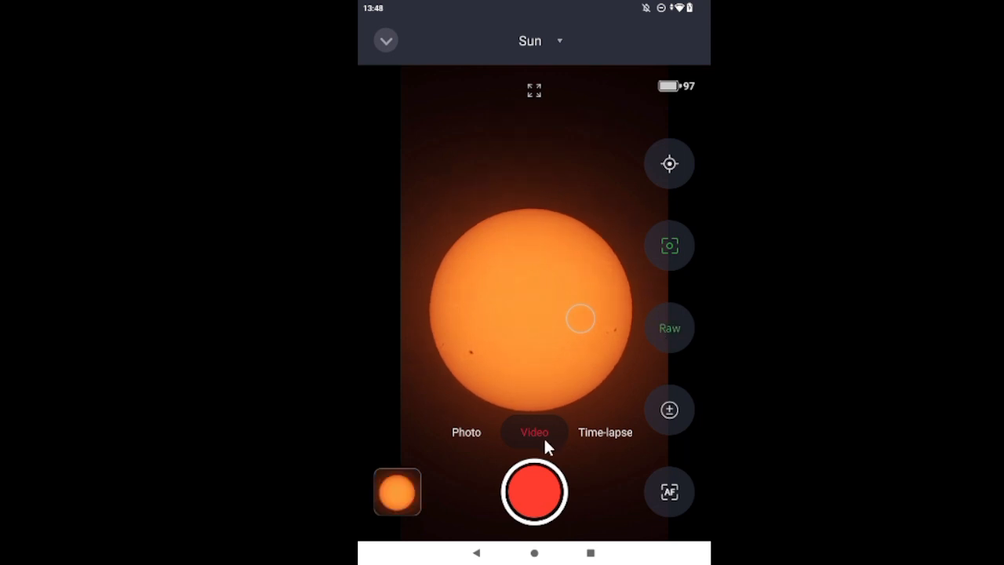
click(534, 492)
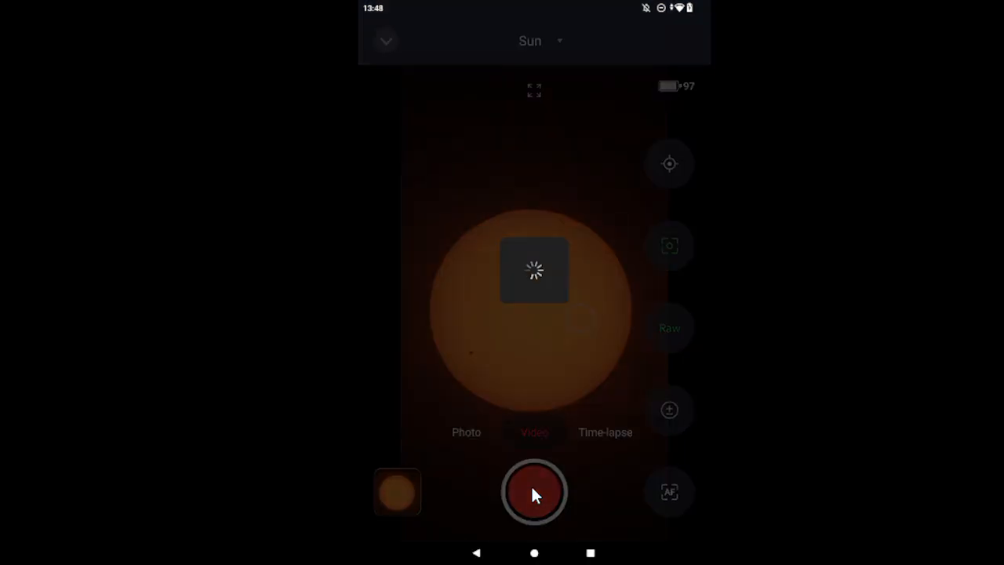
click(534, 493)
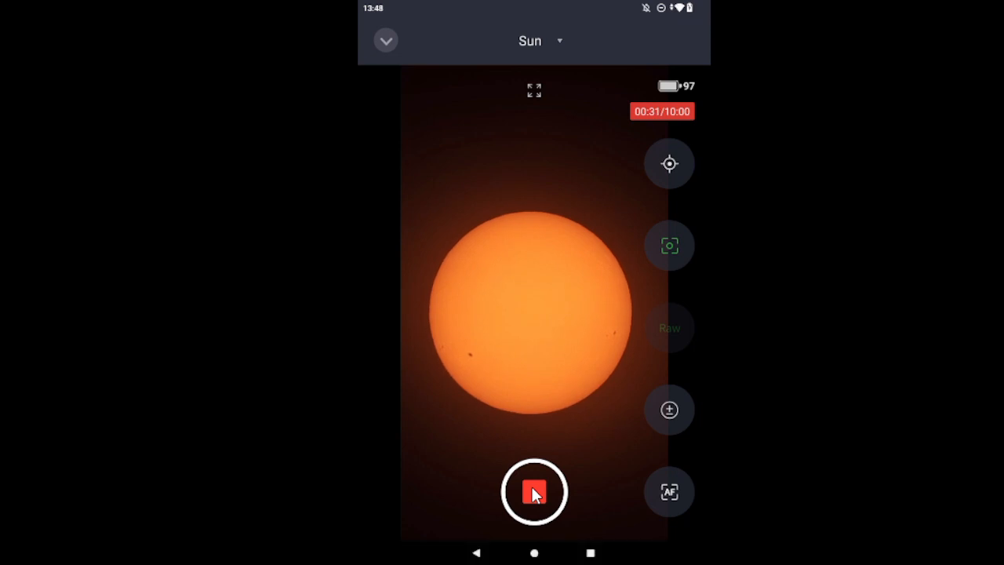
Stop the raw recording, zoom into the sunspots, and bring the controls back.
click(535, 492)
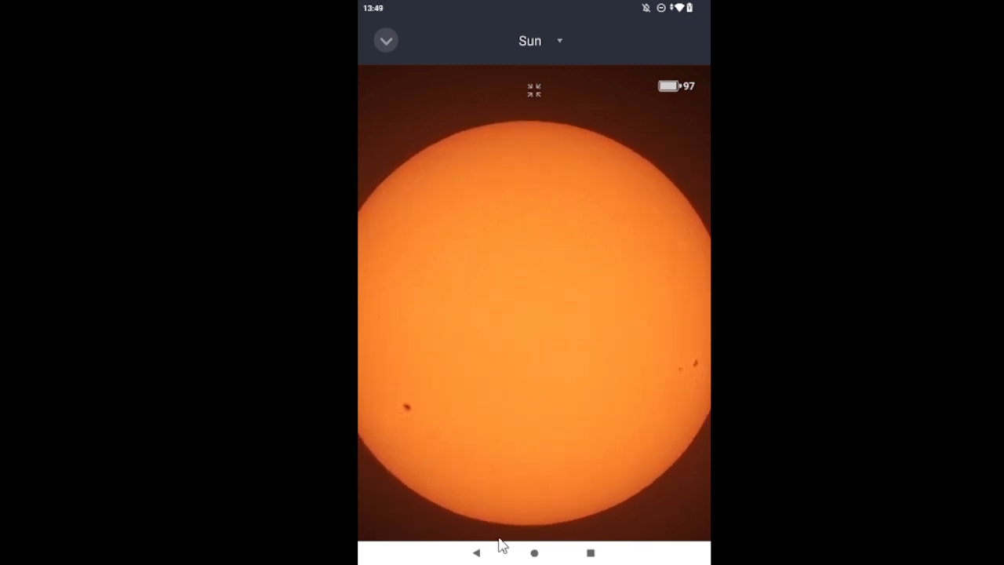
mouse_move(687, 375)
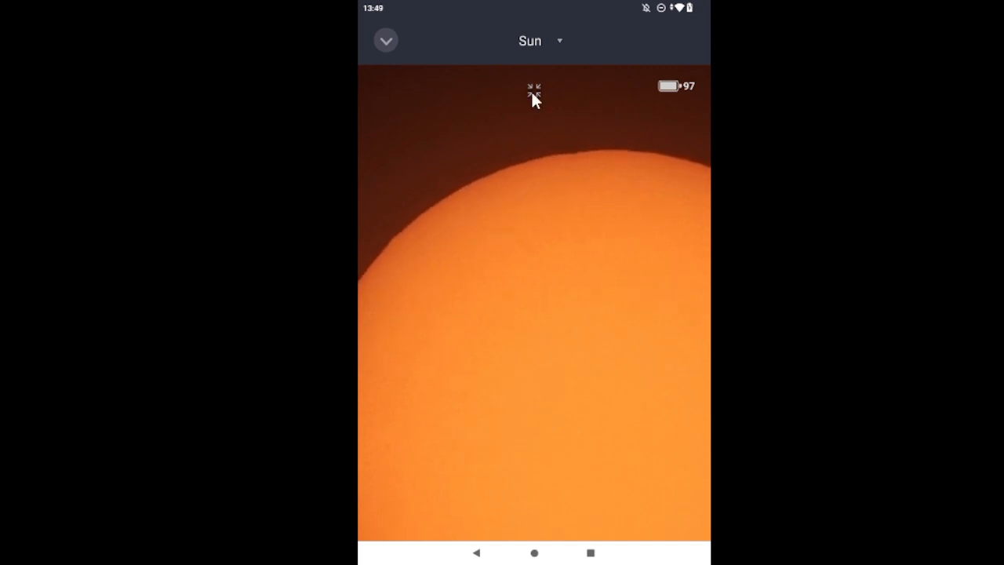
click(534, 87)
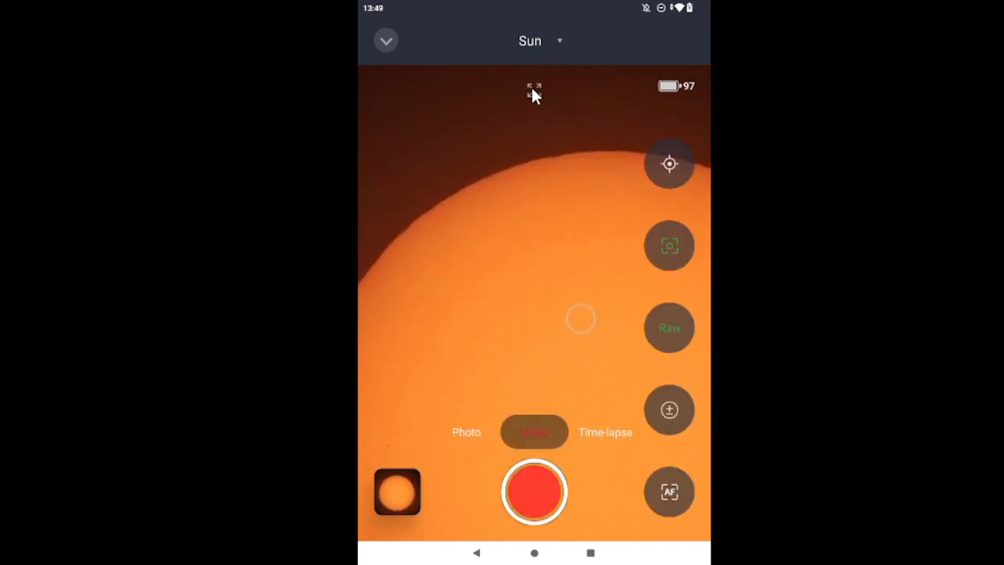